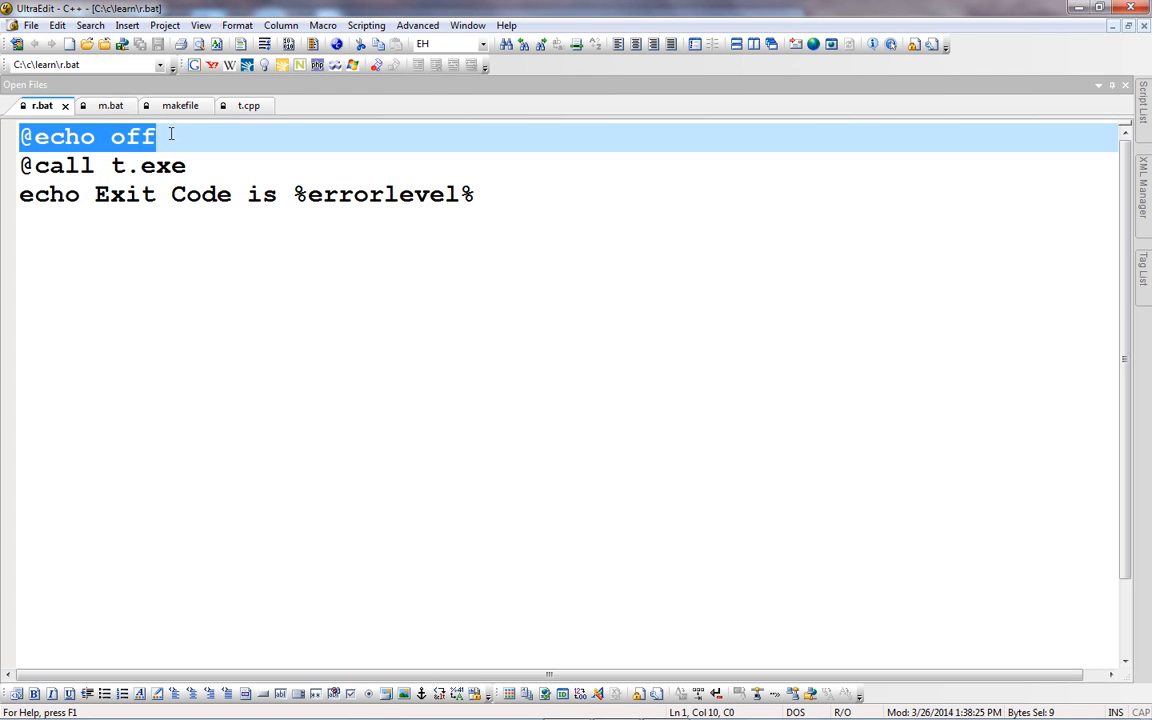
Show t.cpp with its main return statement, then move on to the makefile tab
double_click(383, 194)
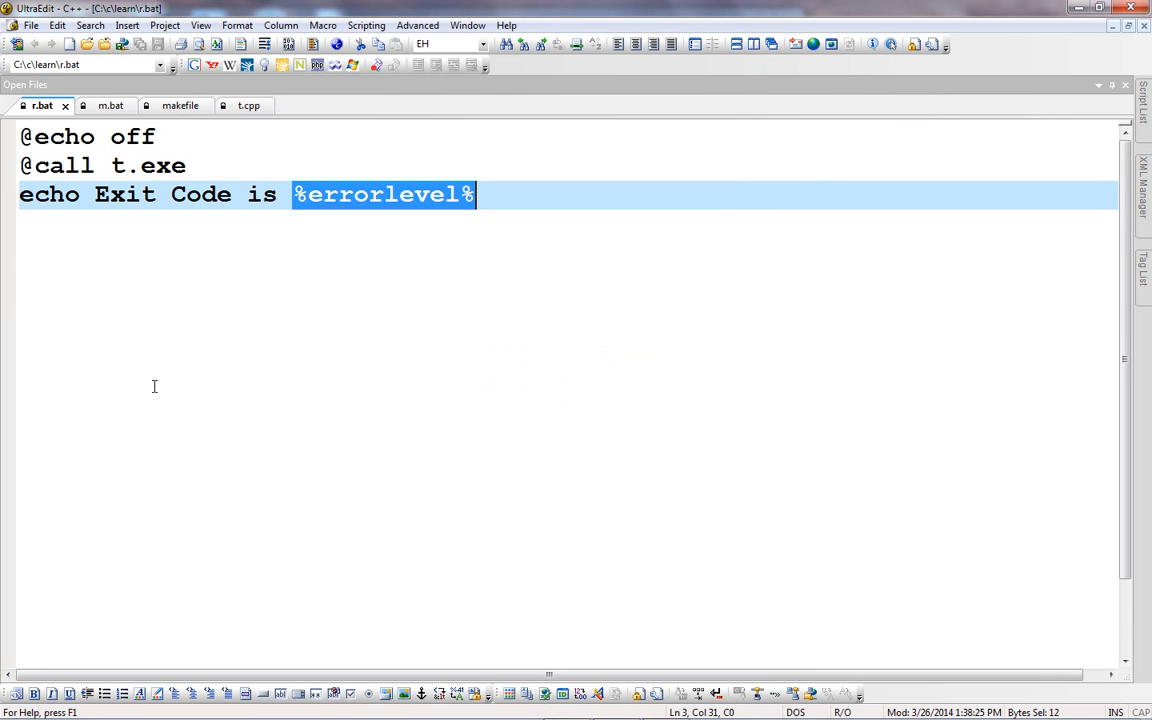
click(234, 105)
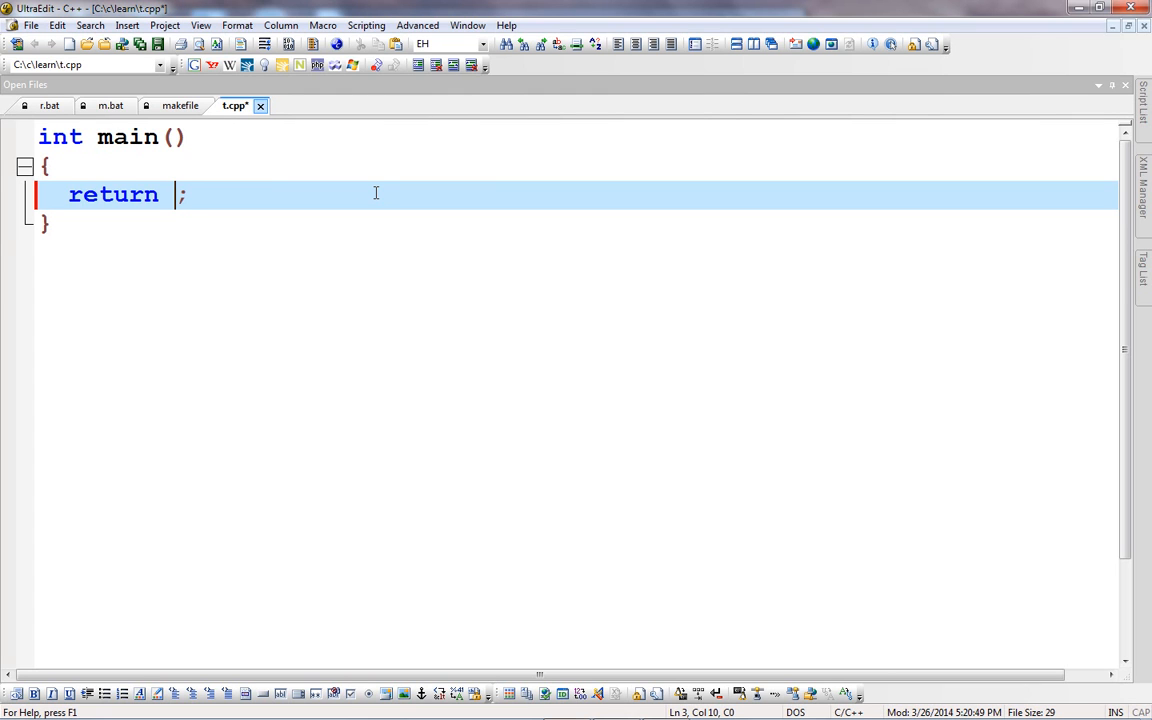
click(172, 105)
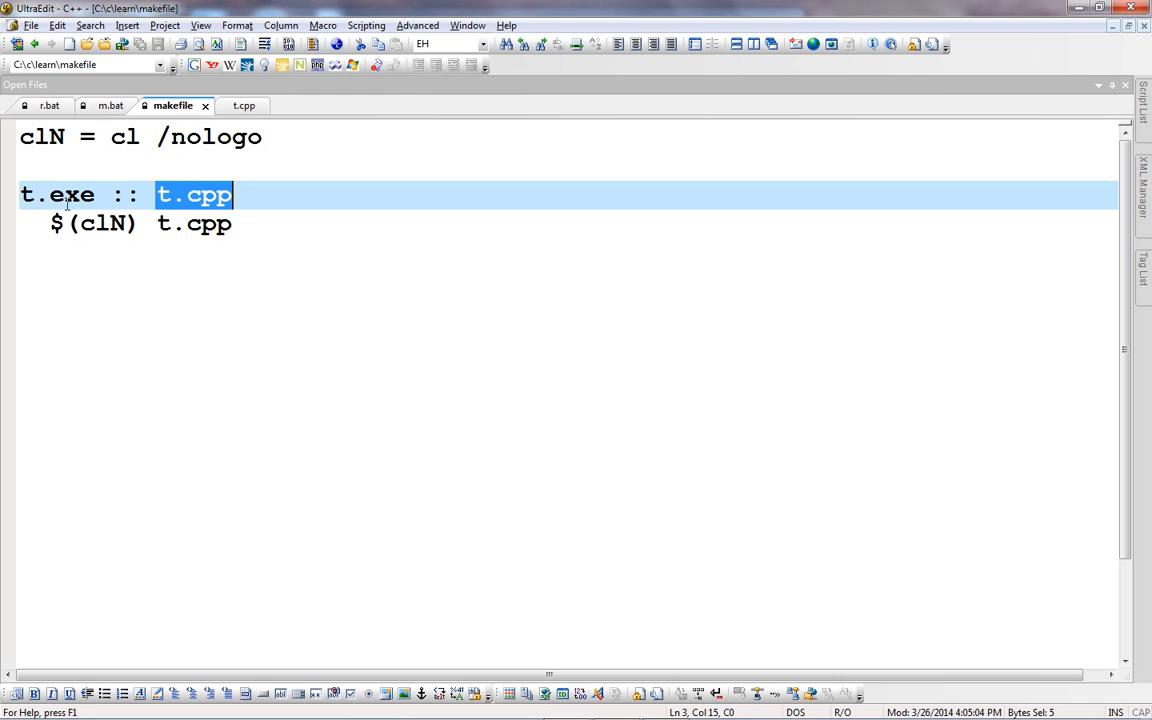
Focus the makefile's $(clN) build line compiling t.cpp into t.exe
click(113, 224)
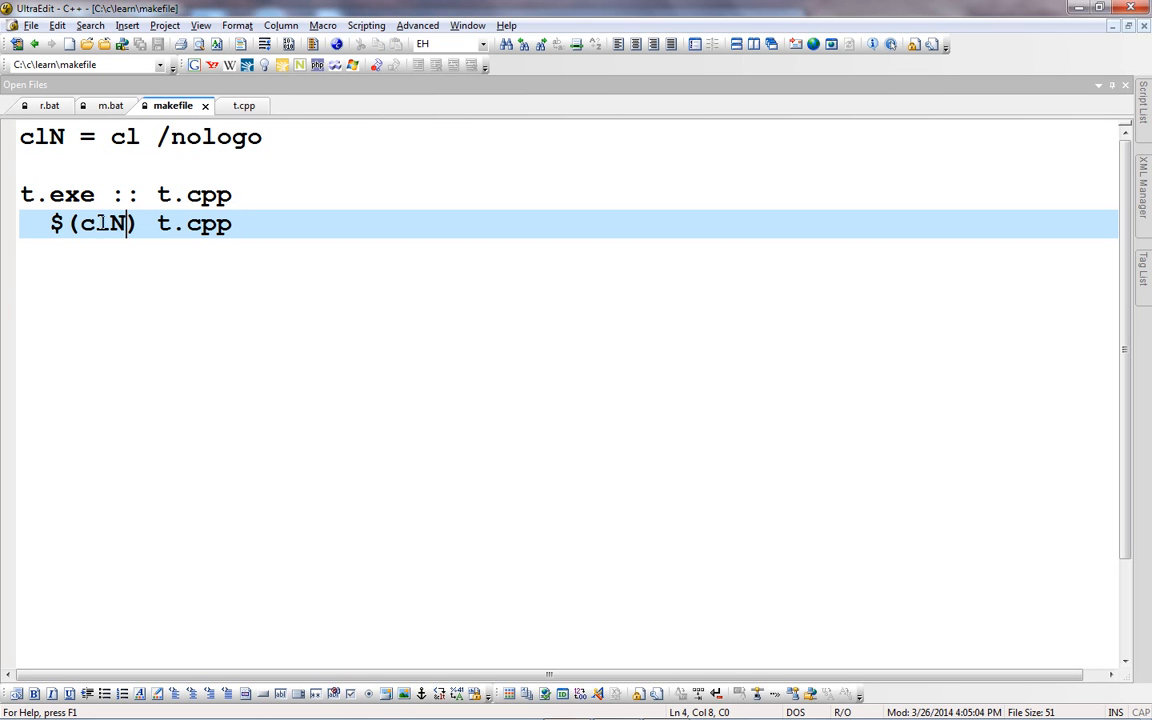
double_click(193, 223)
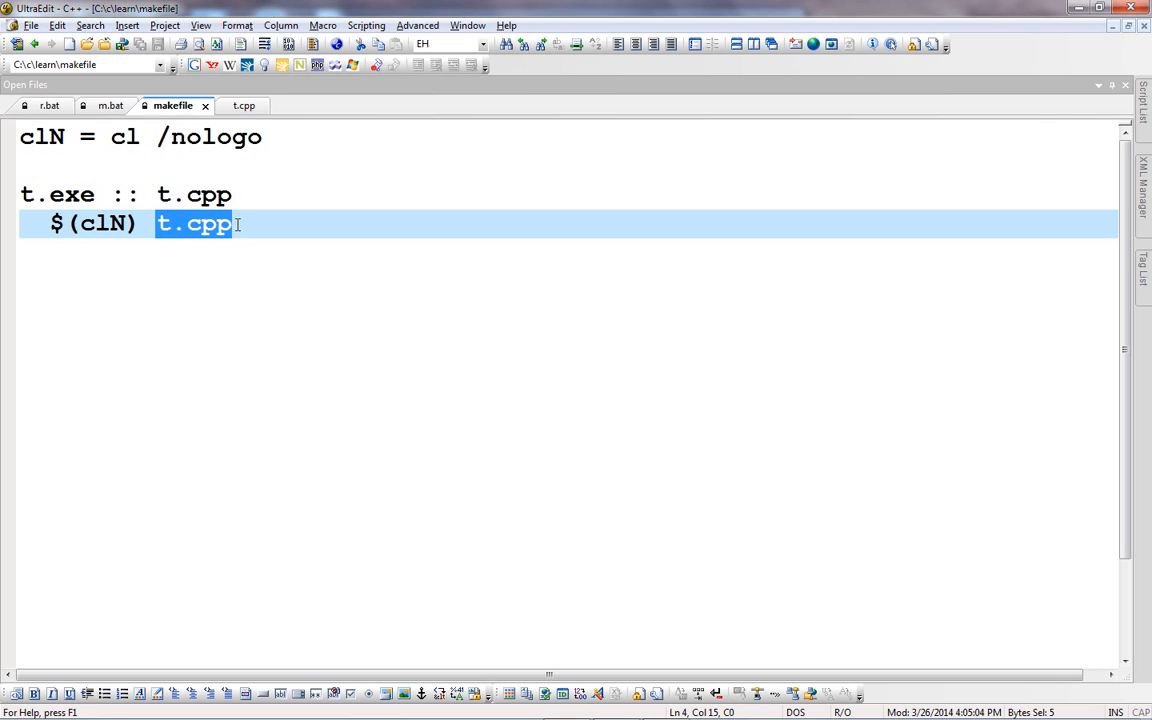
mouse_move(110, 105)
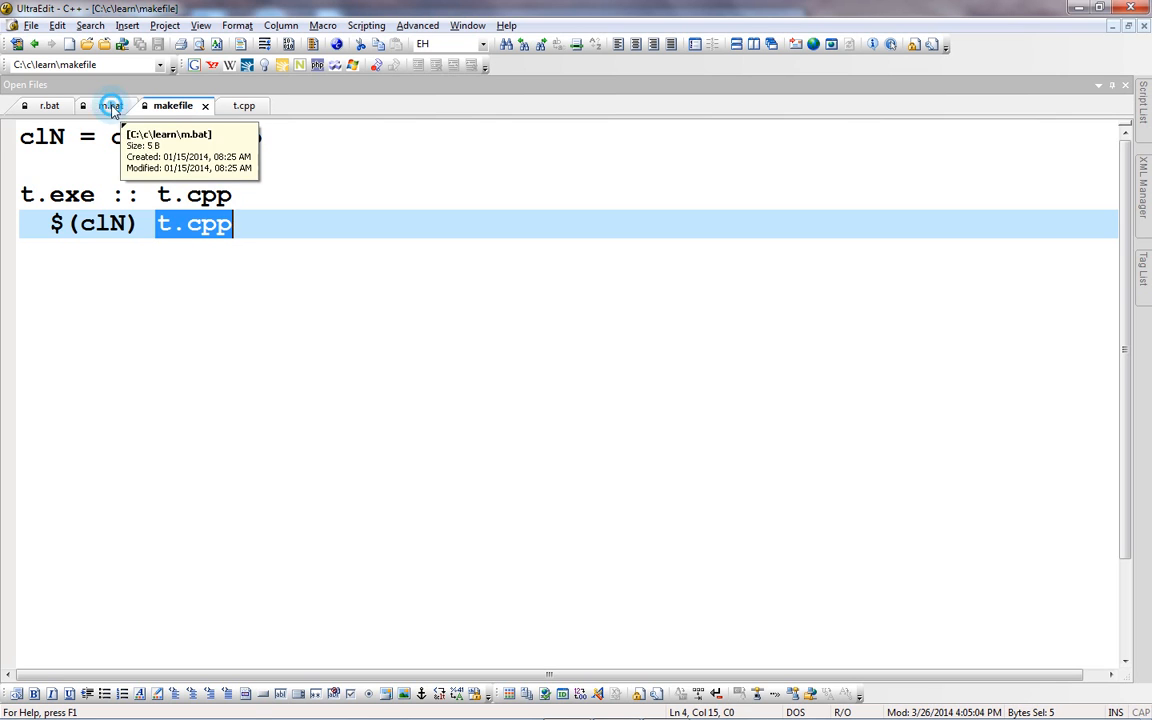
Display m.bat, the one-line batch file that runs nmake
click(108, 105)
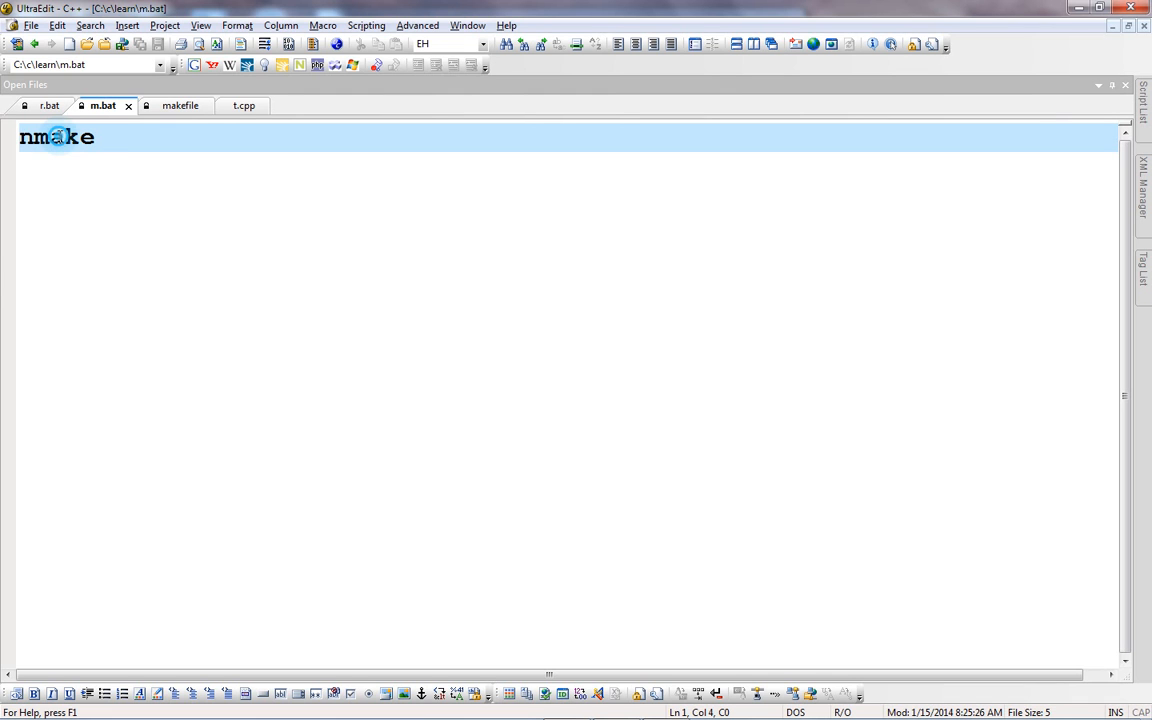